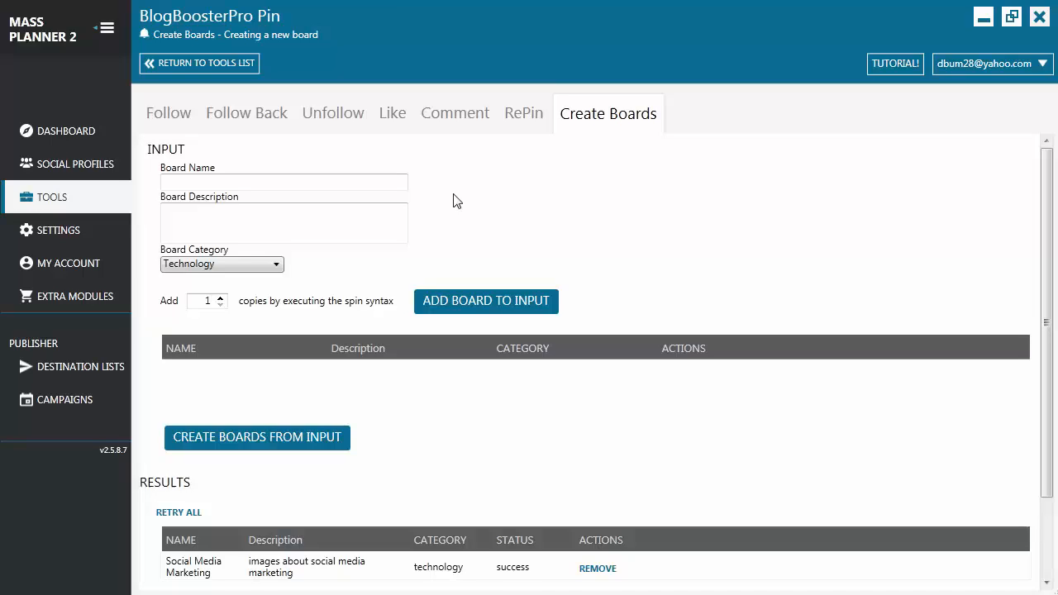
{"action": "mouse_move", "coordinate": [430, 198]}
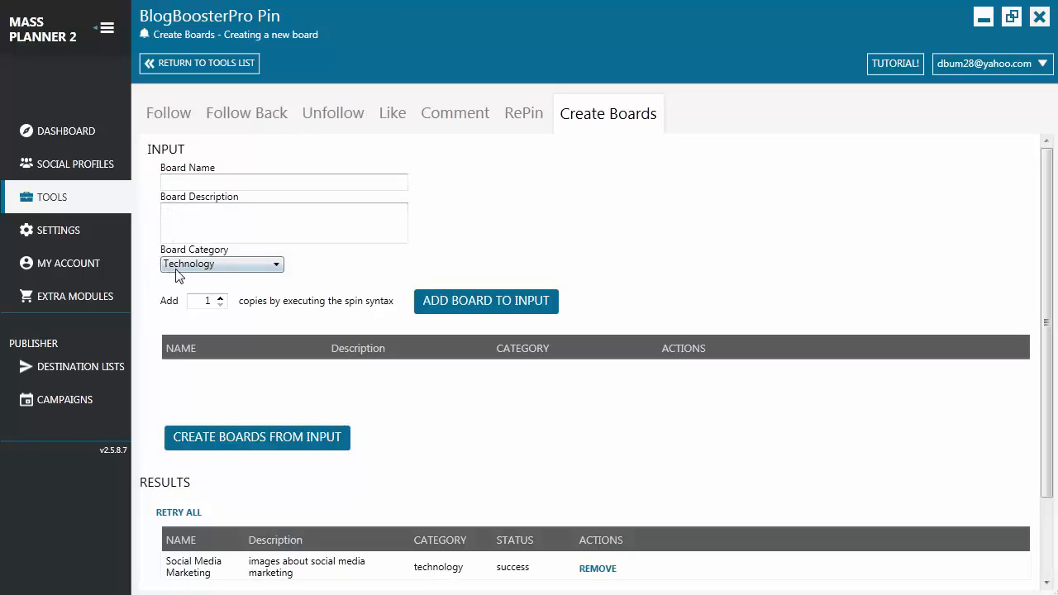
{"action": "mouse_move", "coordinate": [400, 334]}
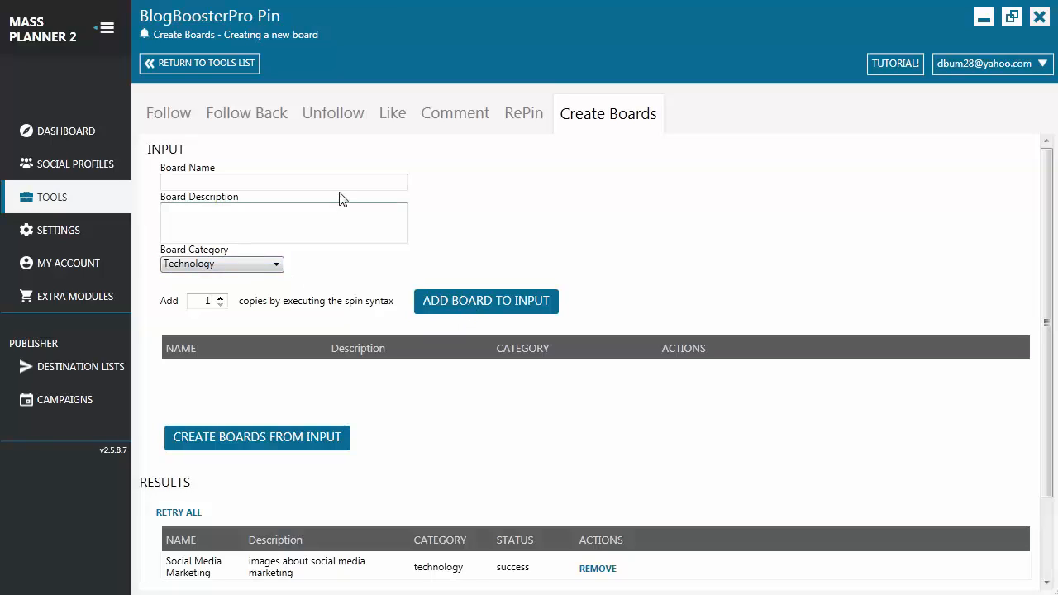
Enter board name 'internet marketing' and description 'online marketing rules to follow'
{"action": "type", "text": "internet marketing"}
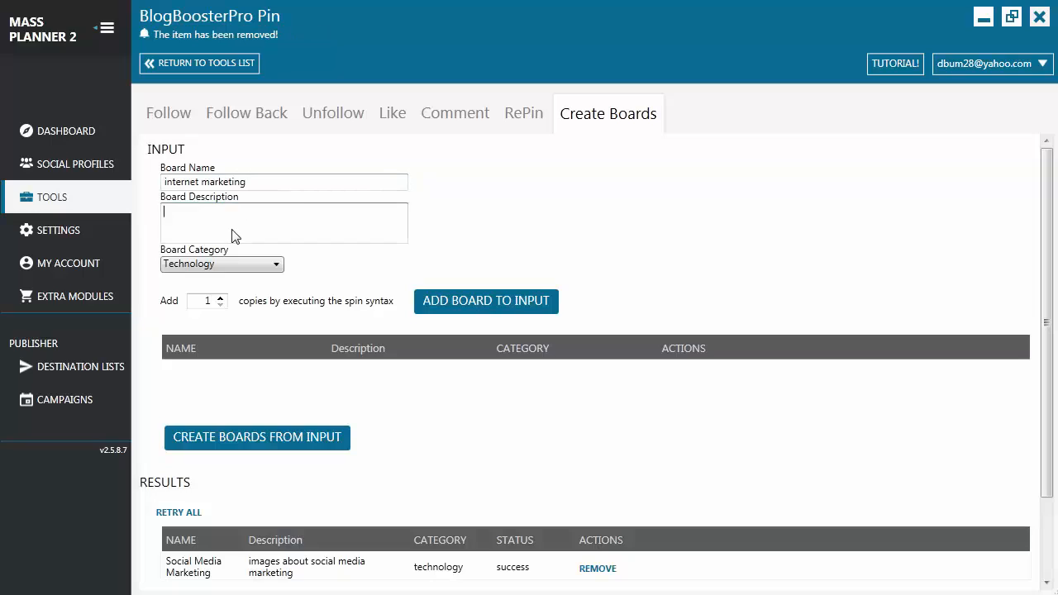
{"action": "type", "text": "online marketing rules to follow"}
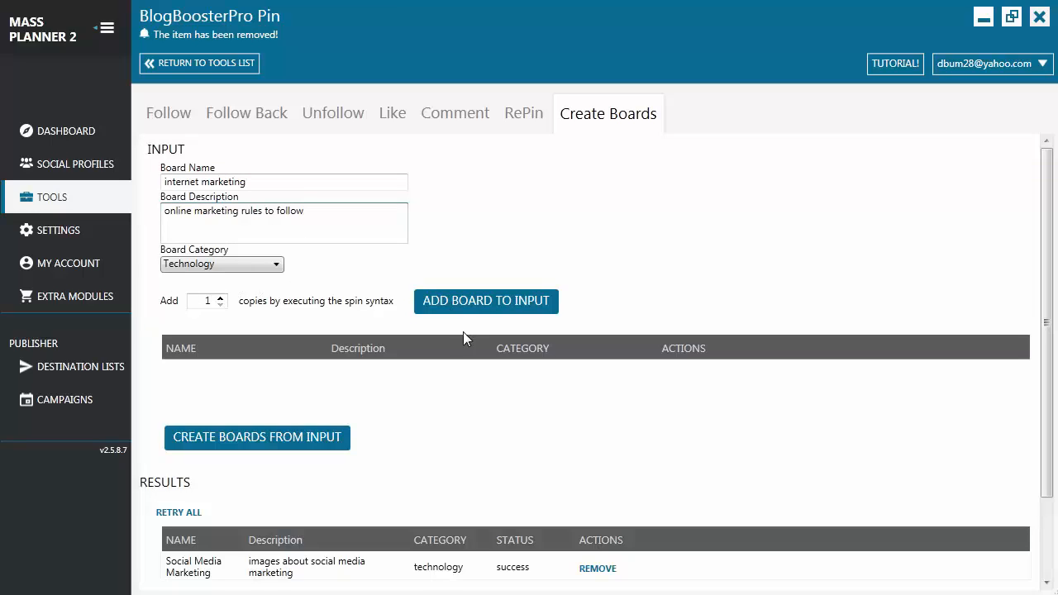
Add the internet marketing board to the input list
{"action": "left_click", "coordinate": [486, 300]}
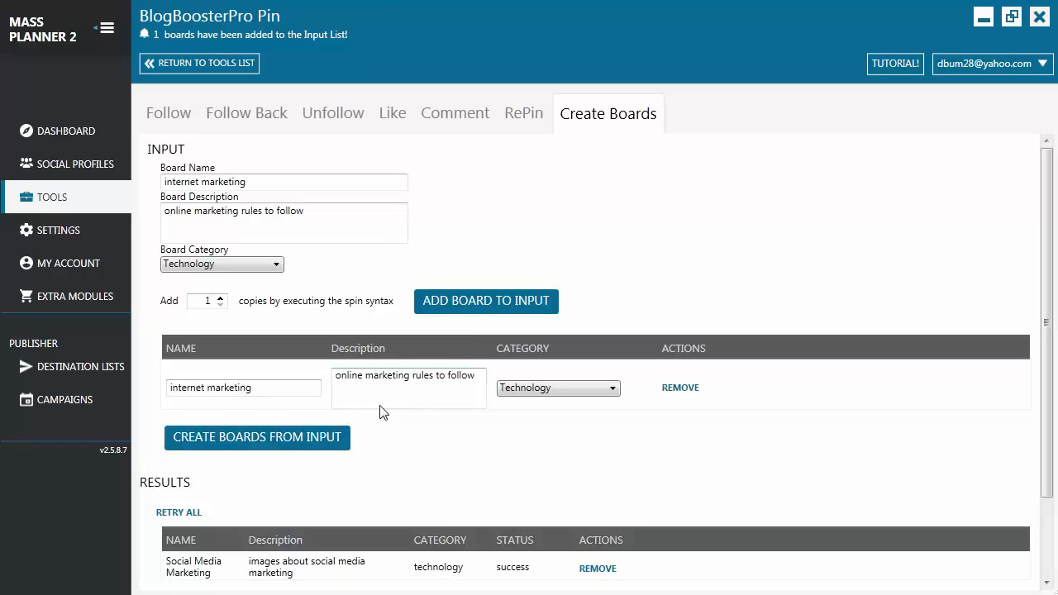
{"action": "mouse_move", "coordinate": [400, 403]}
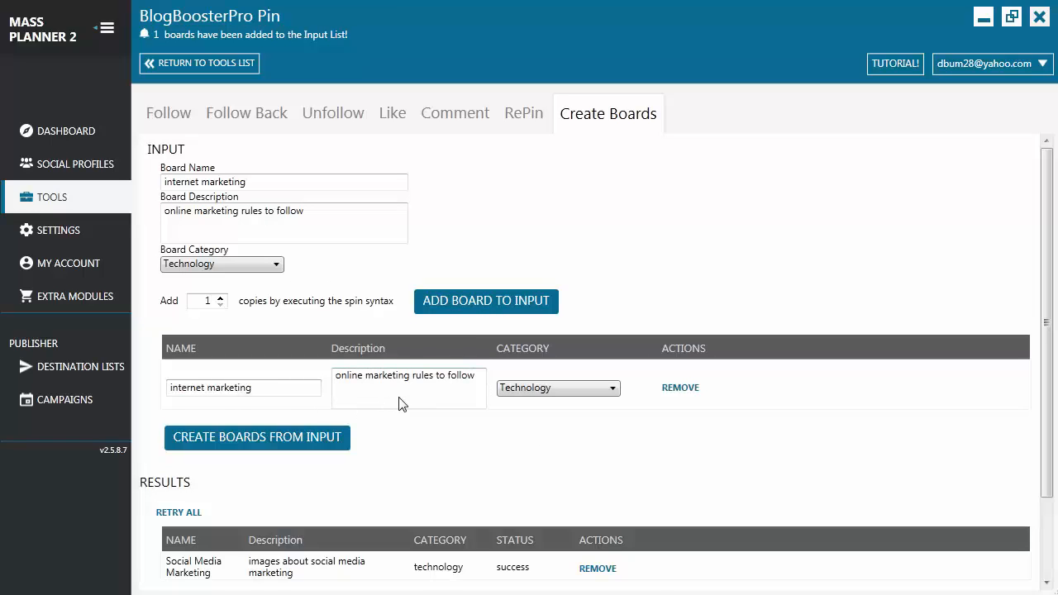
{"action": "mouse_move", "coordinate": [377, 416]}
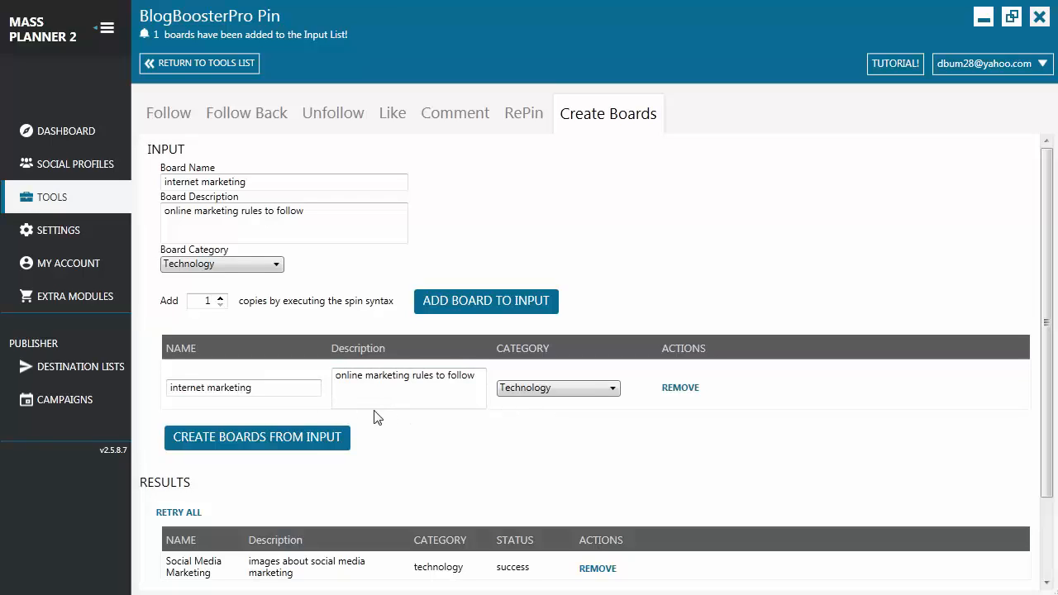
Run Create Boards From Input, which returns a no-internet-connection error
{"action": "left_click", "coordinate": [258, 436]}
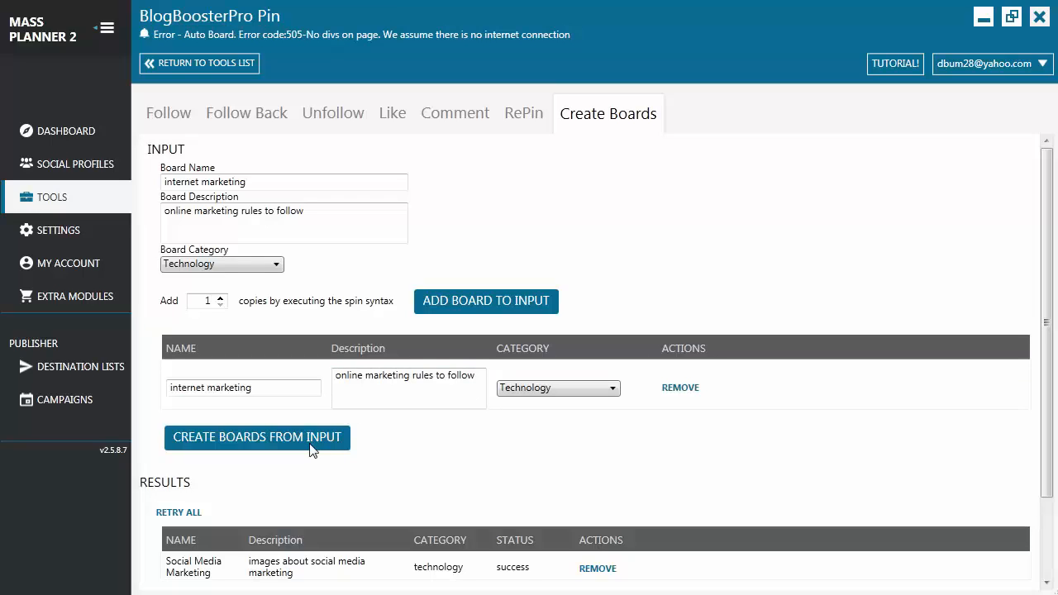
{"action": "mouse_move", "coordinate": [427, 191]}
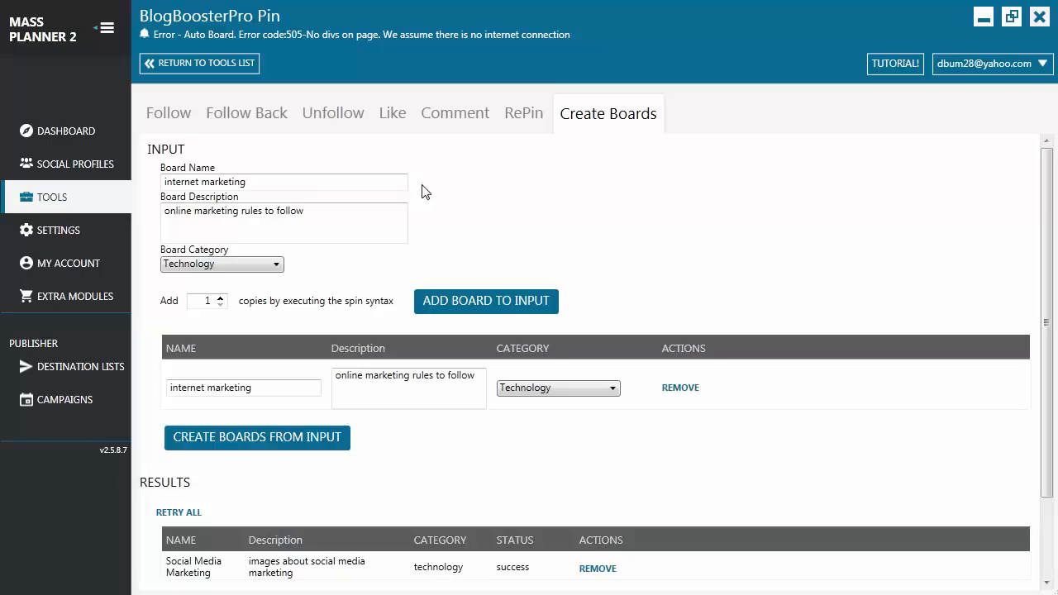
{"action": "mouse_move", "coordinate": [585, 542]}
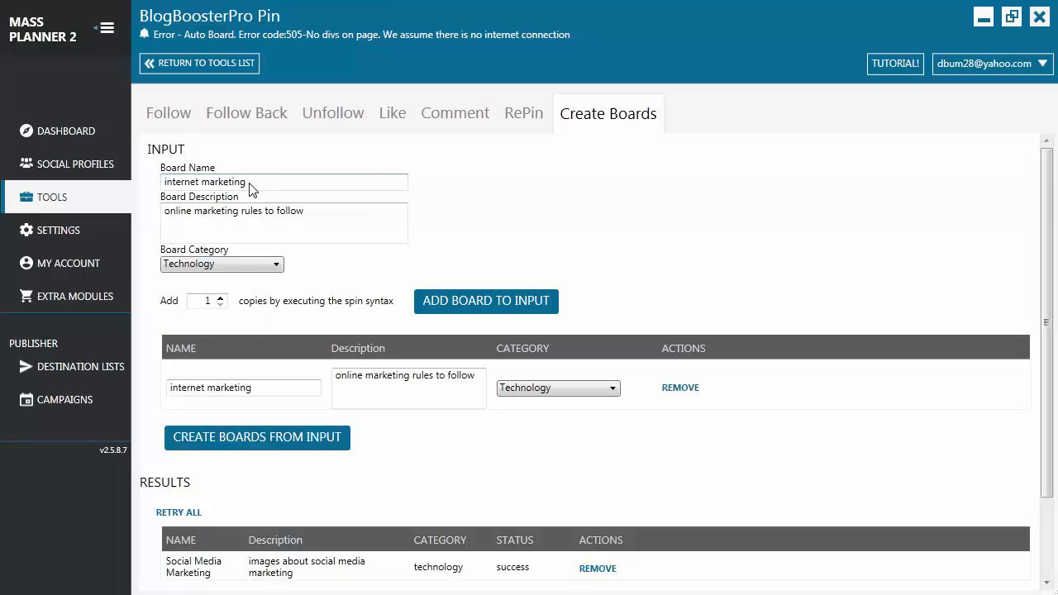
{"action": "mouse_move", "coordinate": [279, 202]}
{"action": "type", "text": "a collection of my {favorite|helpful|useful} guides for Social Media"}
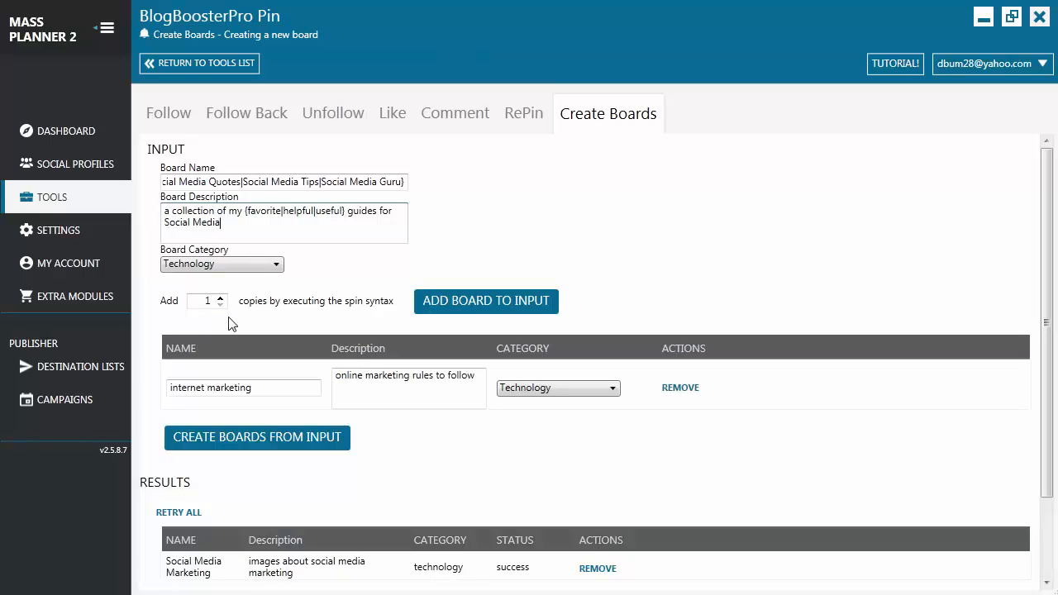
{"action": "mouse_move", "coordinate": [393, 321]}
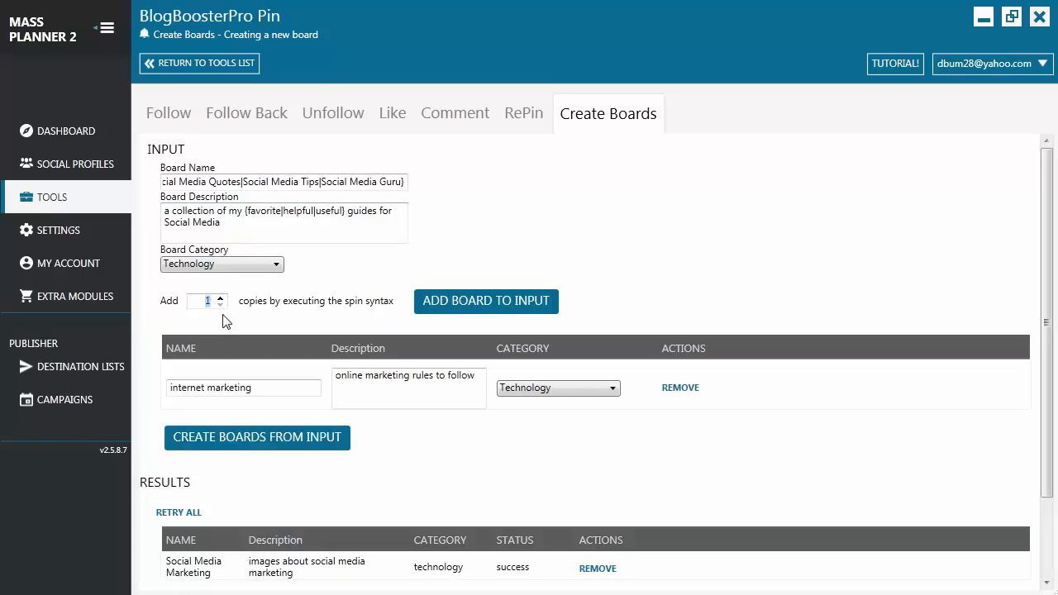
Raise the spun copies count to 3 for the Social Media board variants
{"action": "left_click", "coordinate": [220, 298]}
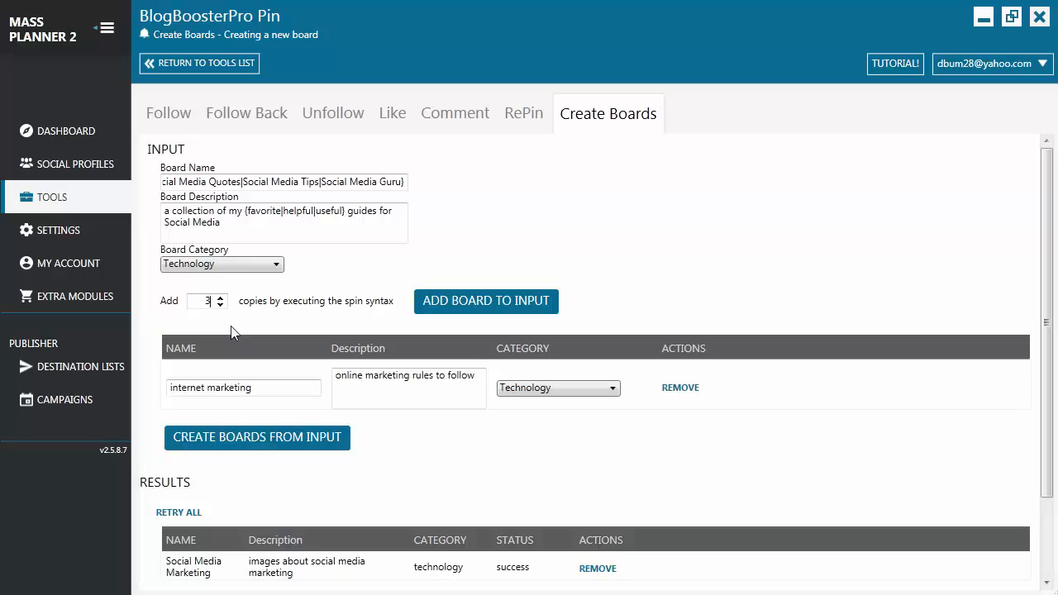
{"action": "mouse_move", "coordinate": [446, 317]}
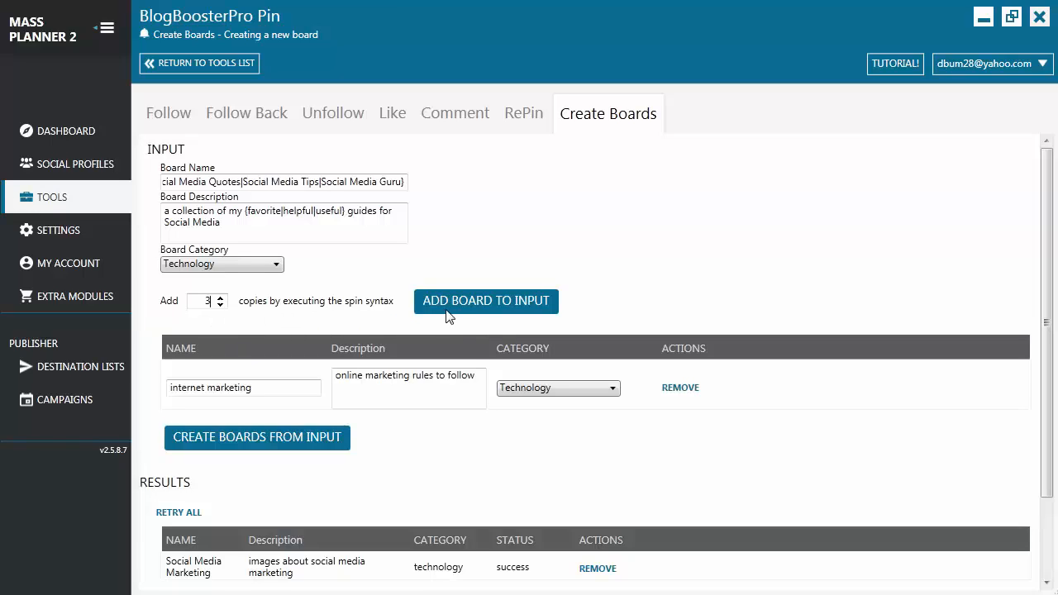
Add the three spun boards (two Social Media Quotes, one Guru) to the input list
{"action": "left_click", "coordinate": [486, 301]}
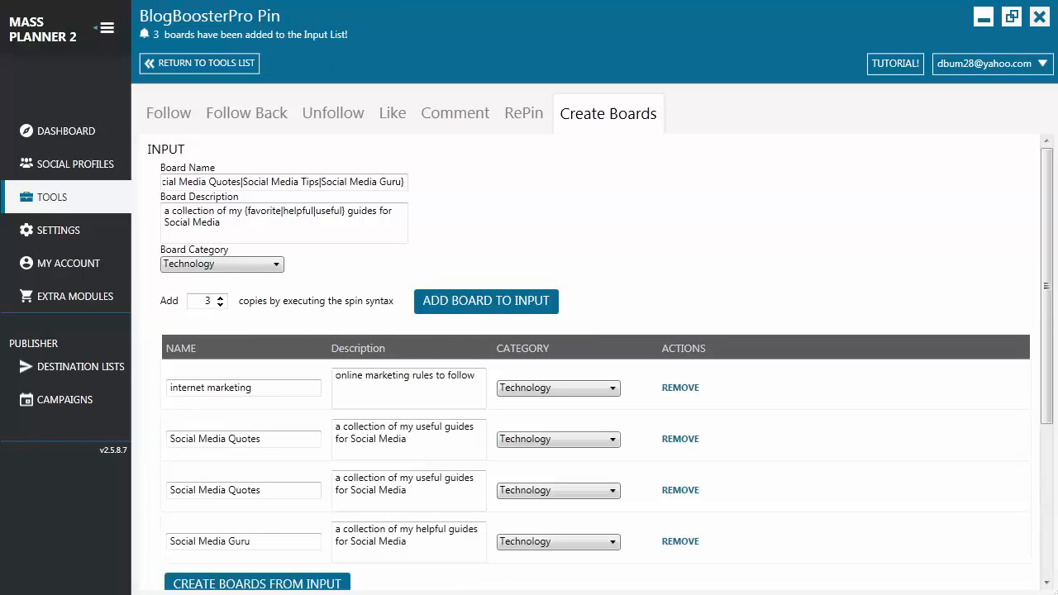
{"action": "scroll", "scroll_direction": "down", "scroll_amount": 3}
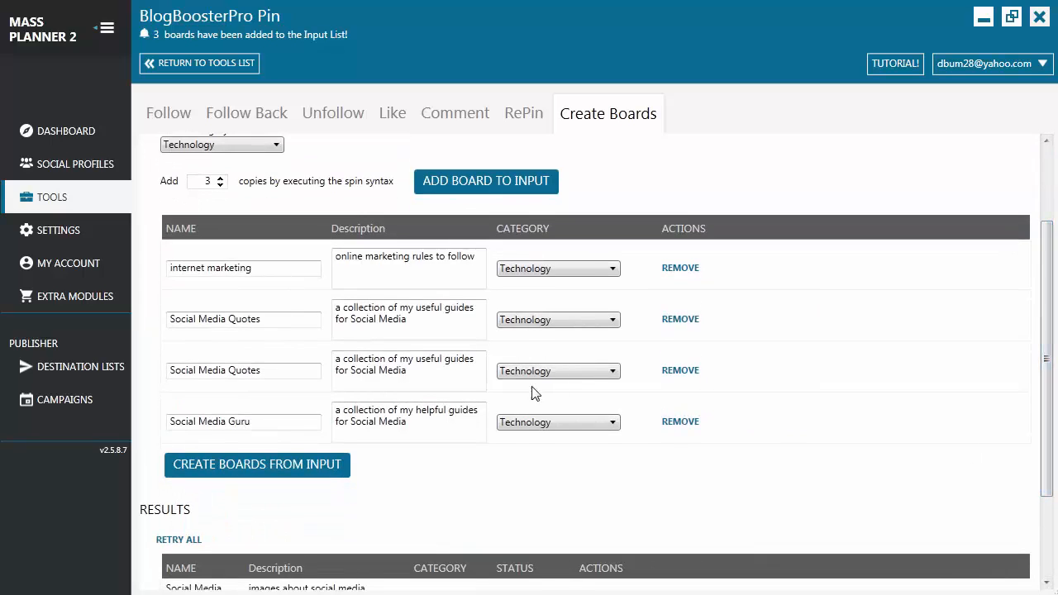
{"action": "mouse_move", "coordinate": [322, 180]}
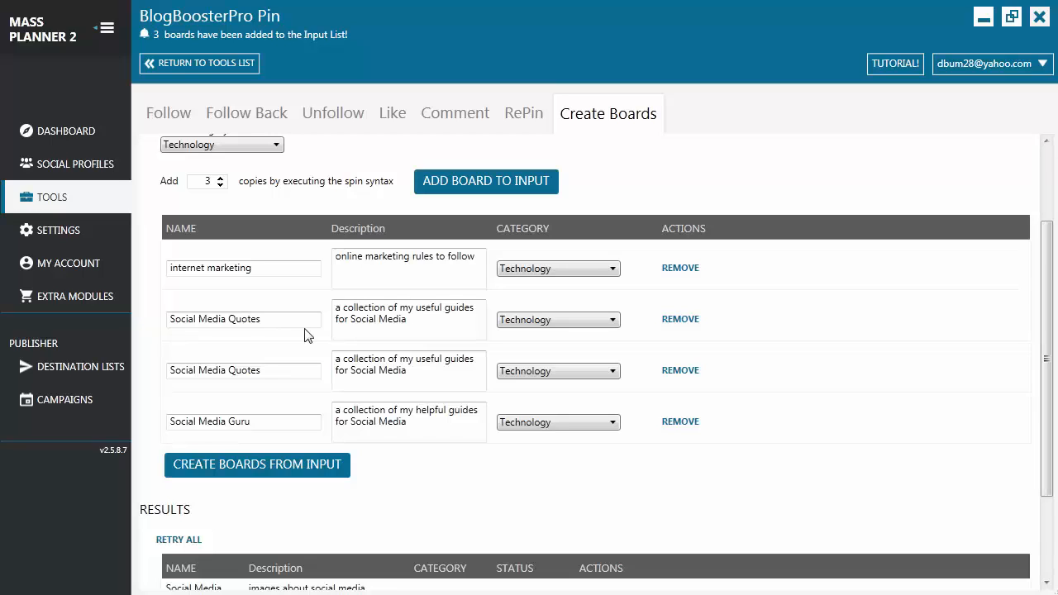
{"action": "mouse_move", "coordinate": [899, 357]}
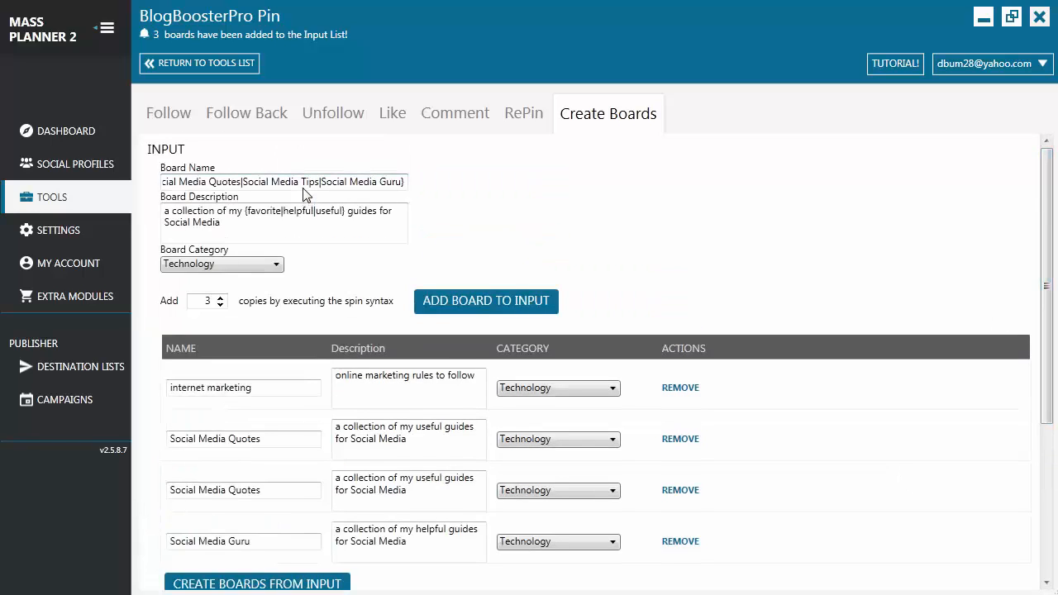
{"action": "mouse_move", "coordinate": [421, 411]}
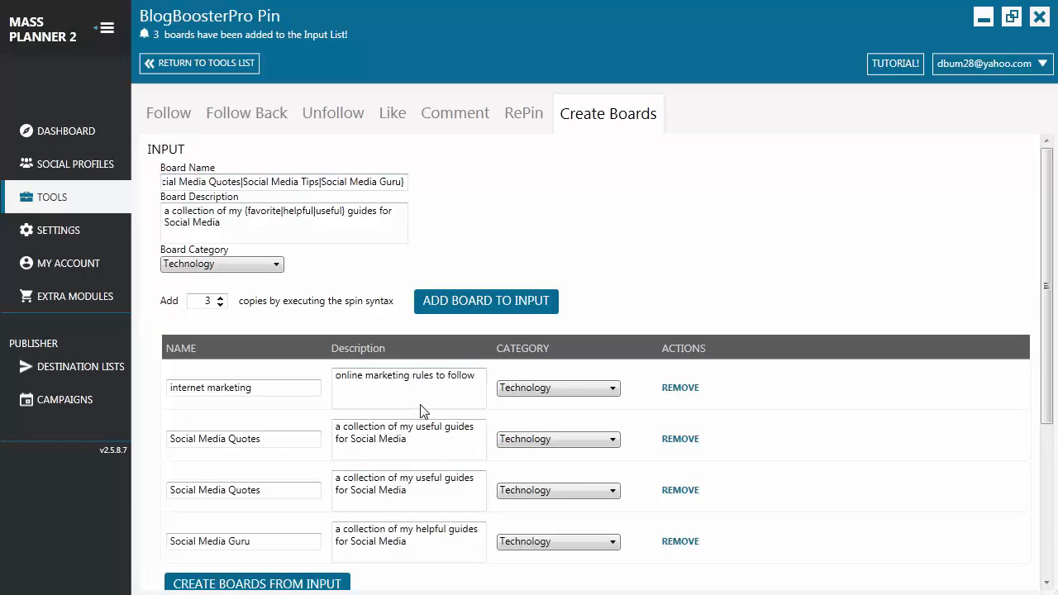
{"action": "mouse_move", "coordinate": [421, 538]}
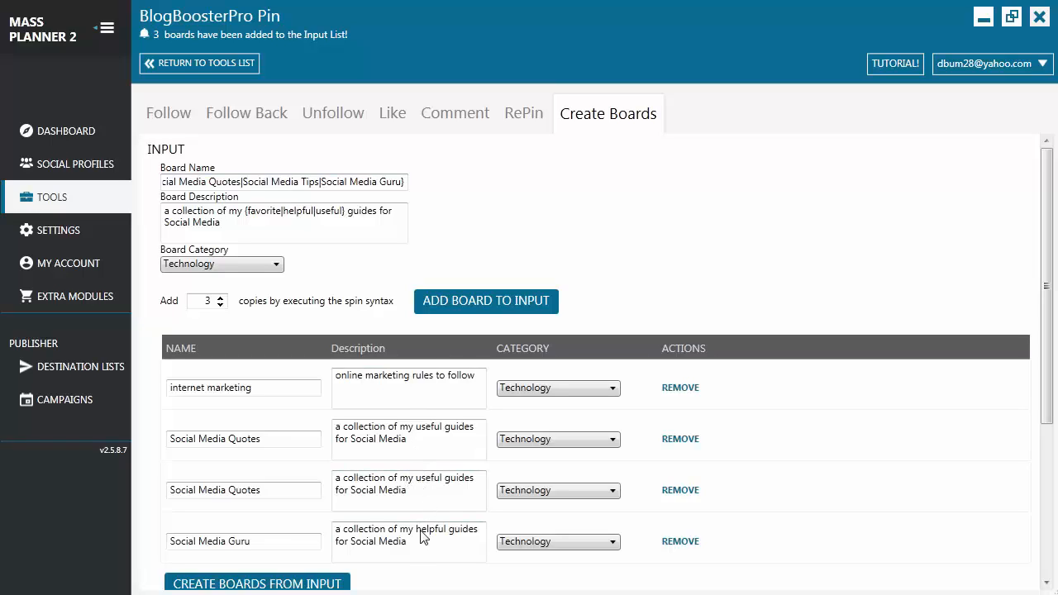
{"action": "mouse_move", "coordinate": [371, 471]}
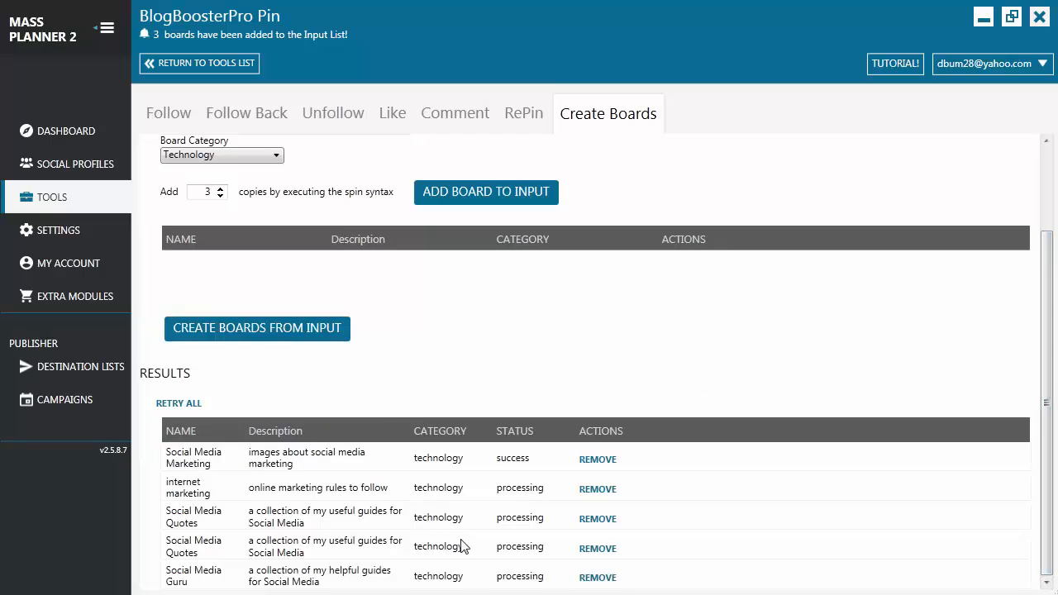
{"action": "mouse_move", "coordinate": [521, 507]}
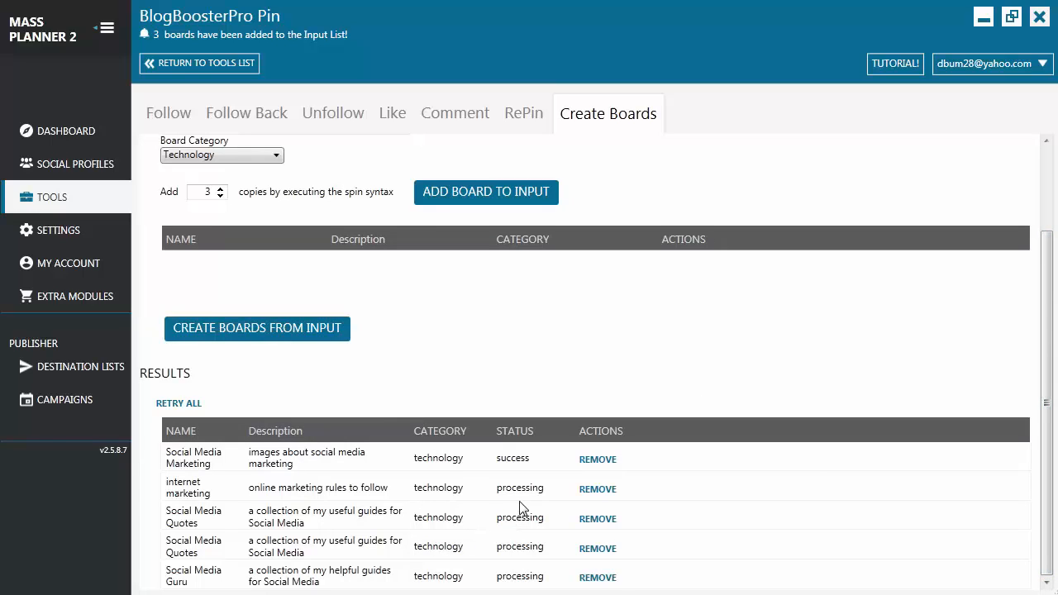
{"action": "mouse_move", "coordinate": [513, 509]}
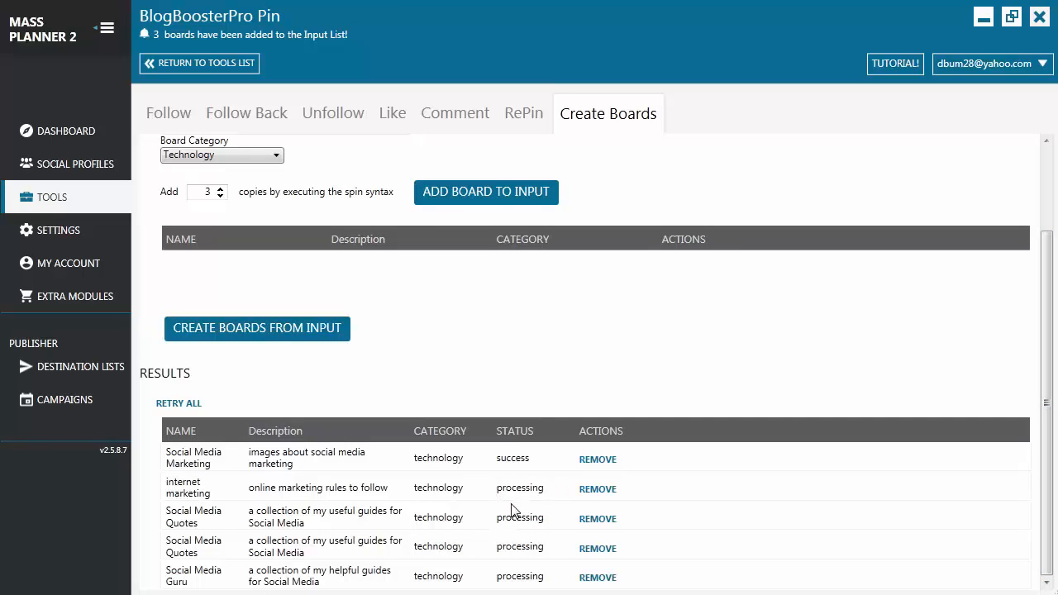
{"action": "mouse_move", "coordinate": [515, 477]}
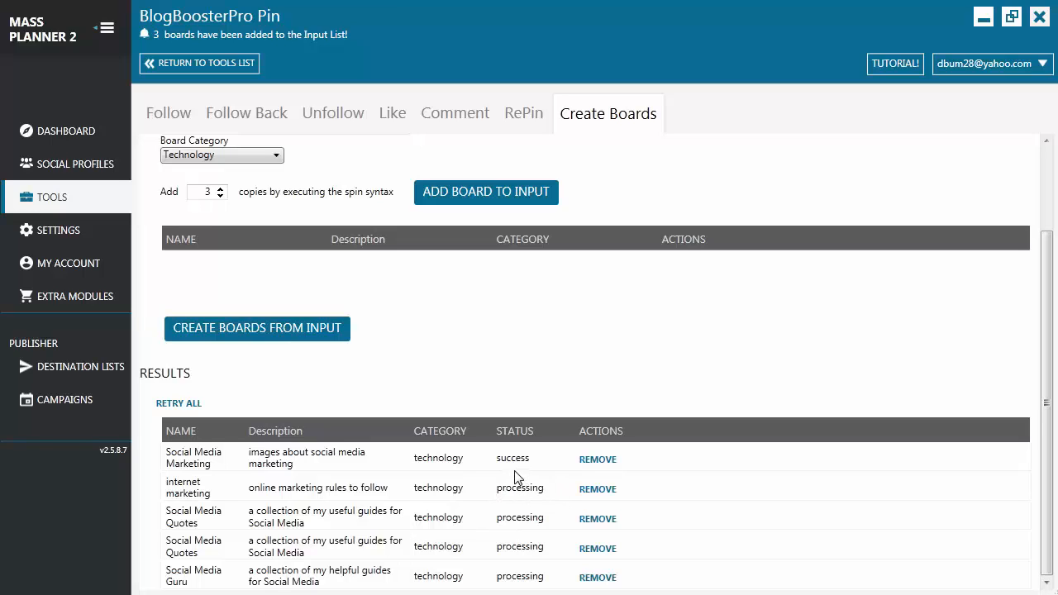